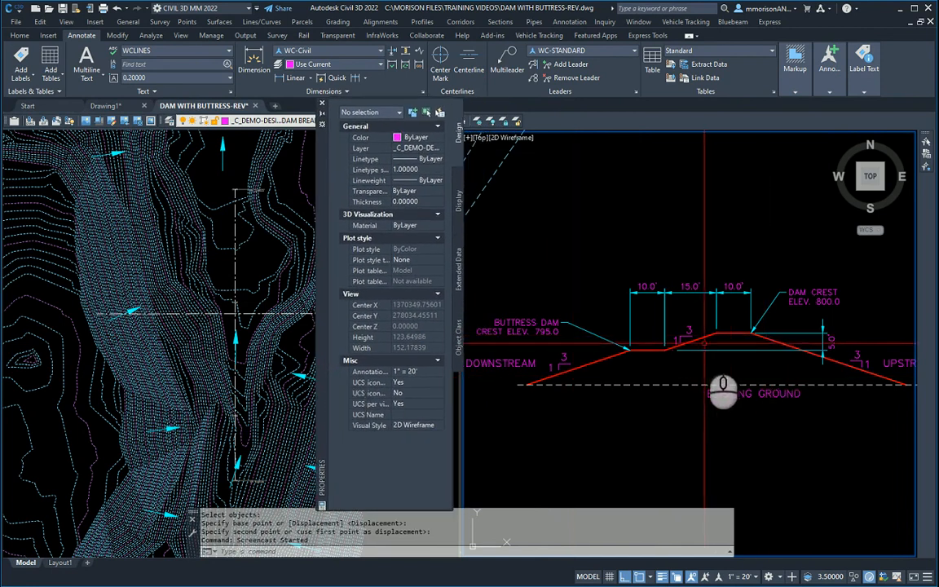
mouse_move(594, 424)
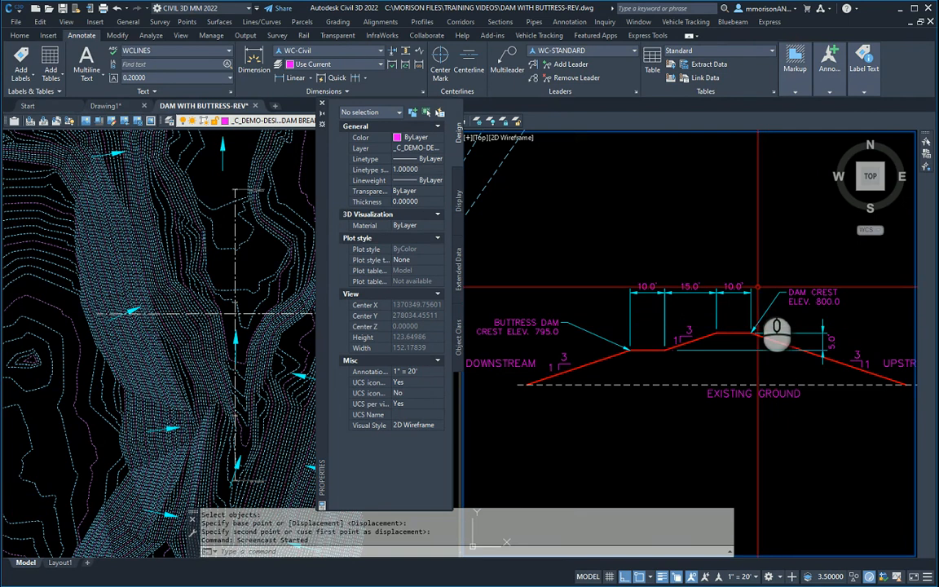
mouse_move(749, 344)
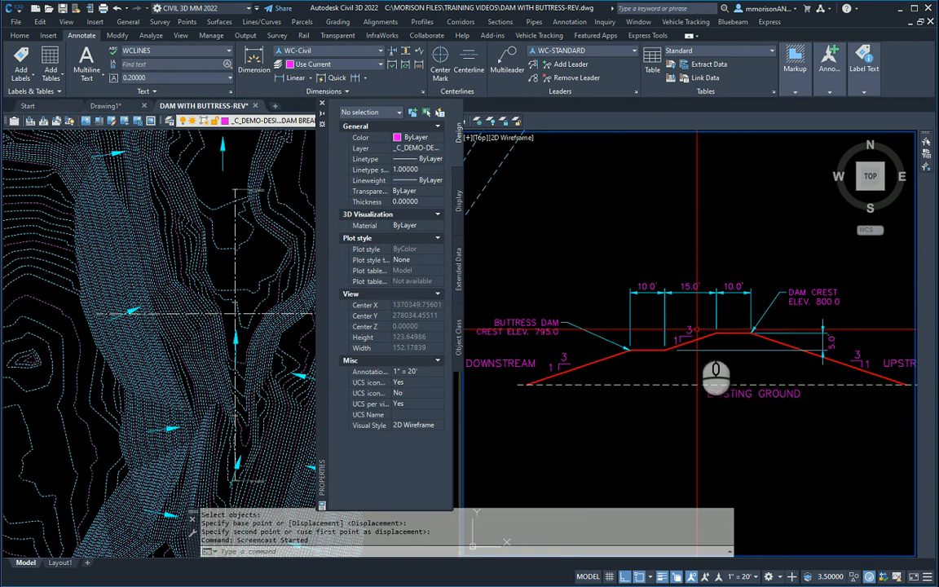
mouse_move(660, 372)
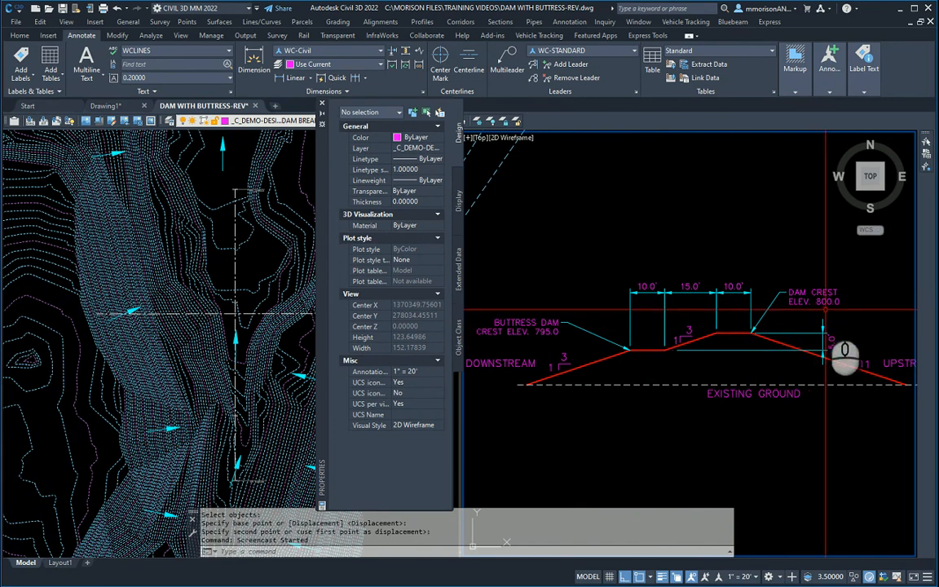
mouse_move(566, 392)
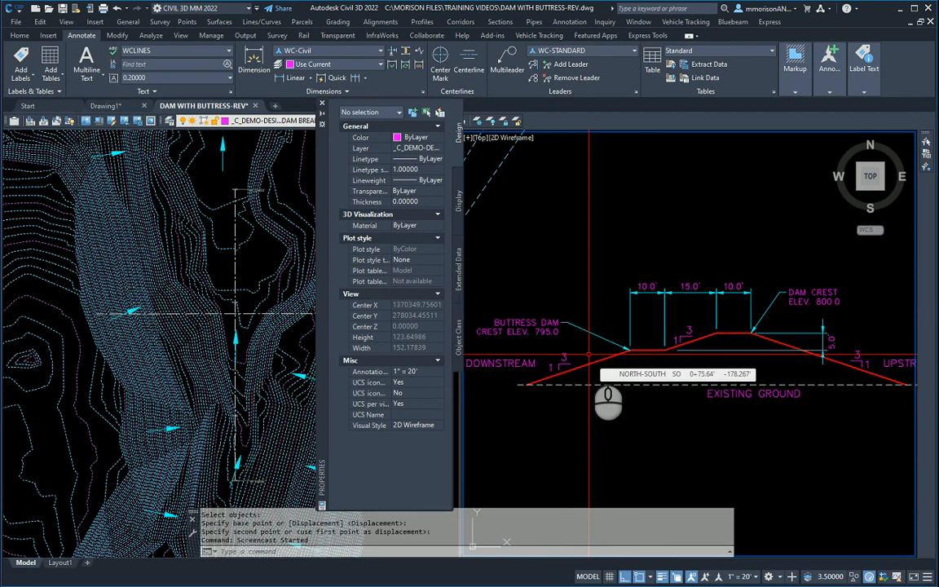
mouse_move(602, 406)
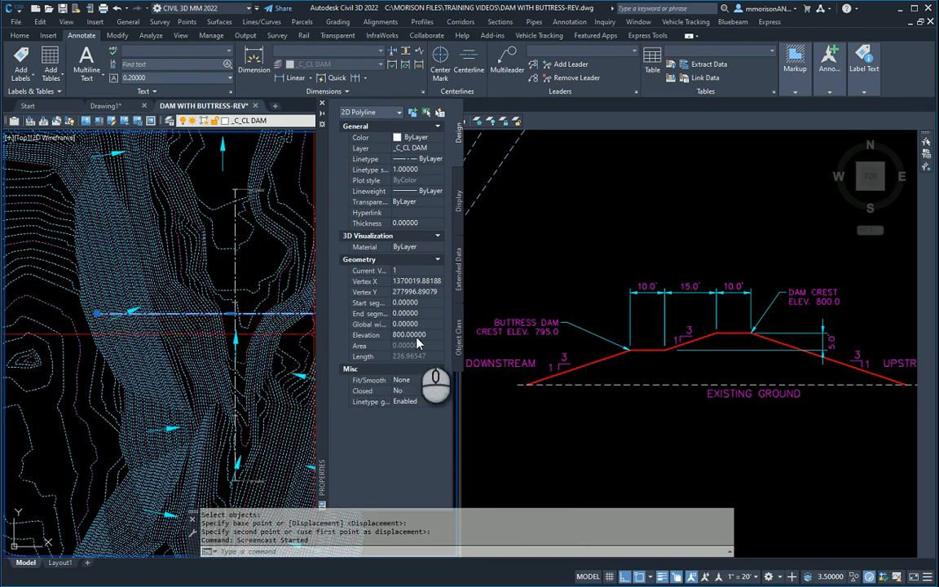
- Check the centreline elevation, then stepped-offset a feature line 5 feet from the dam centreline
left_click(408, 336)
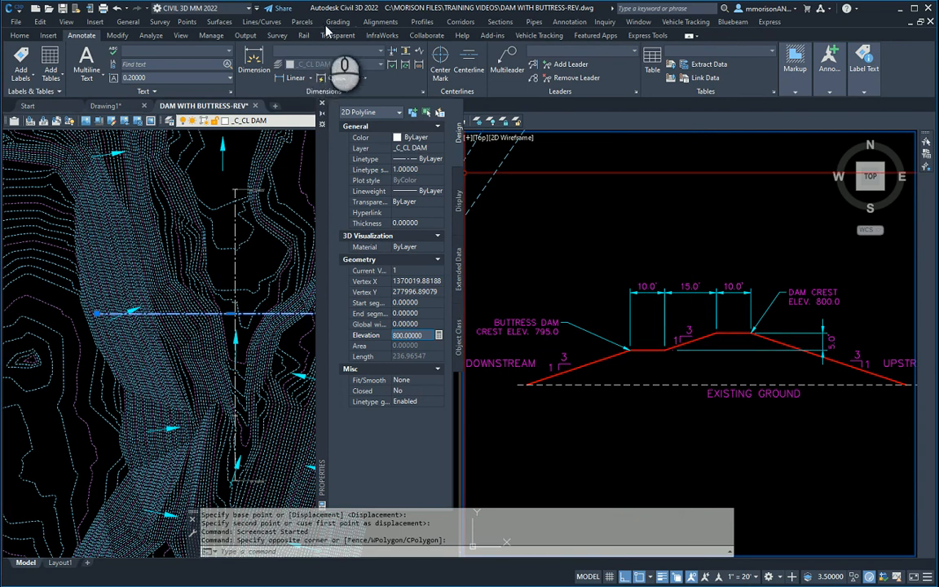
left_click(337, 21)
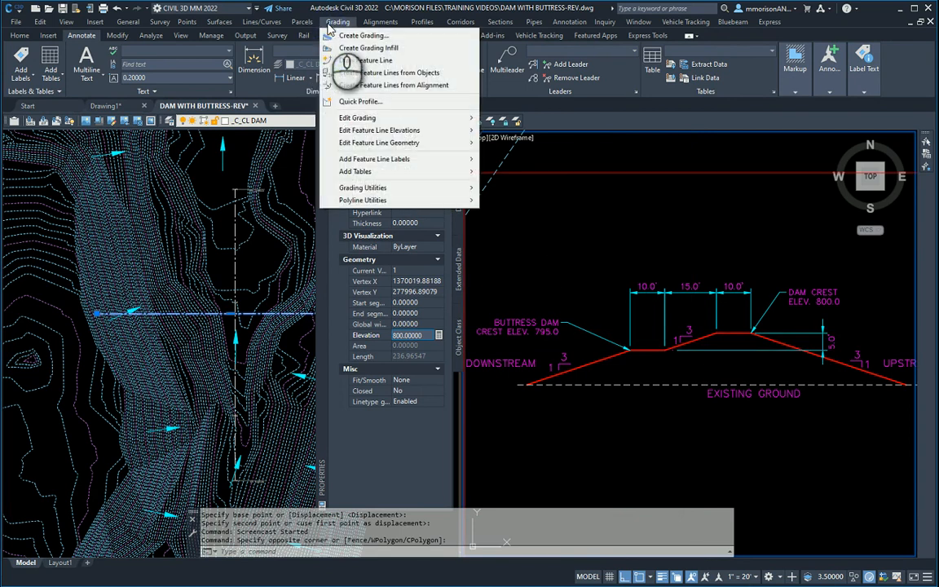
mouse_move(380, 143)
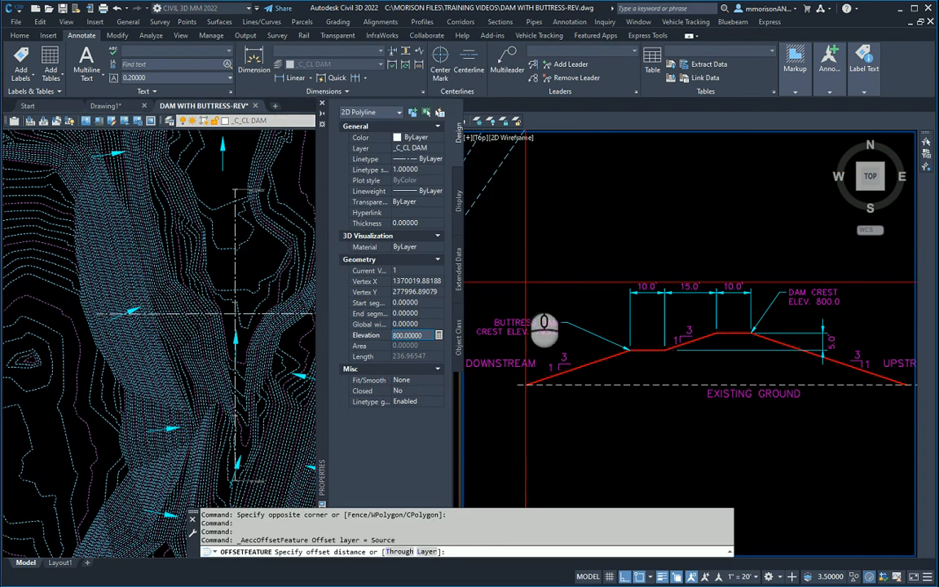
mouse_move(535, 349)
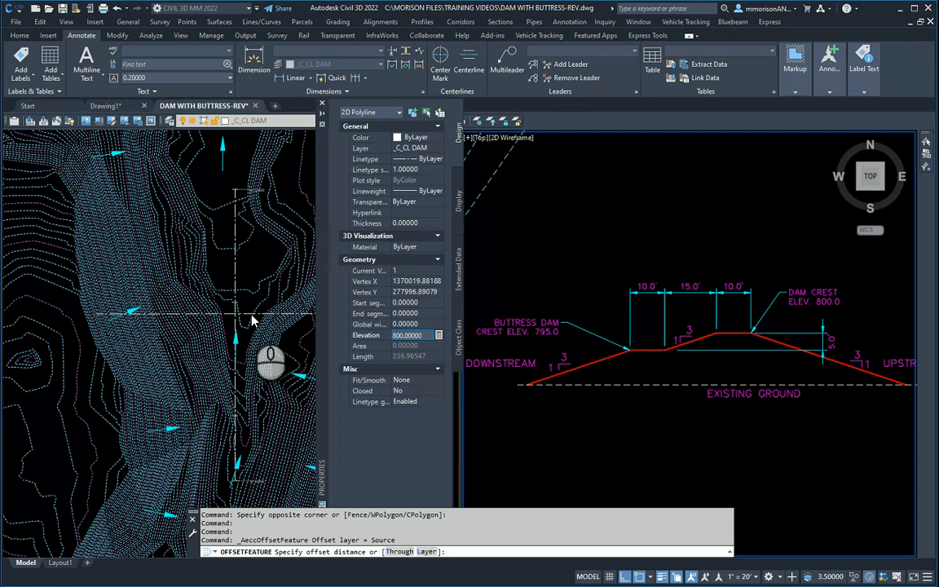
type("5")
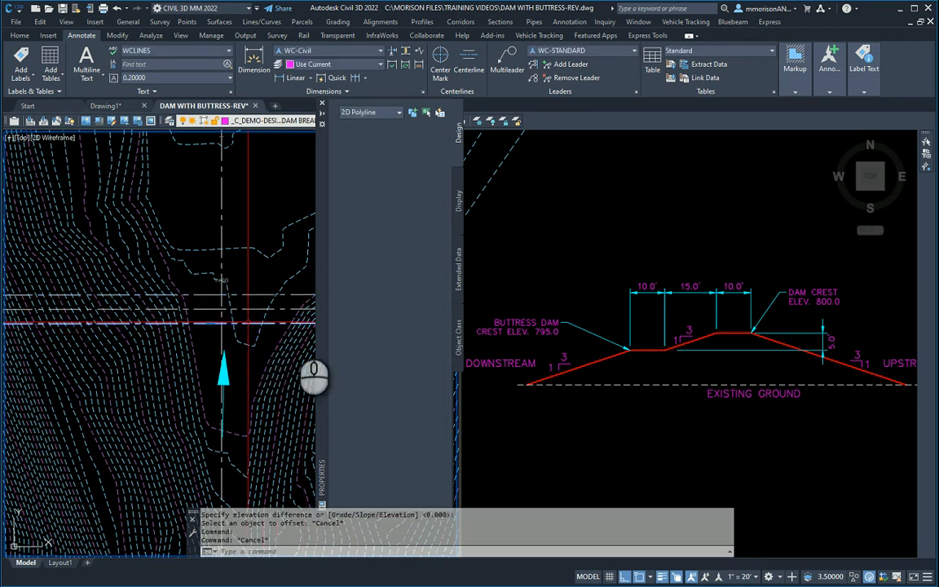
- Bring up the Grading menu's Edit Feature Line Geometry commands for another offset
left_click(742, 338)
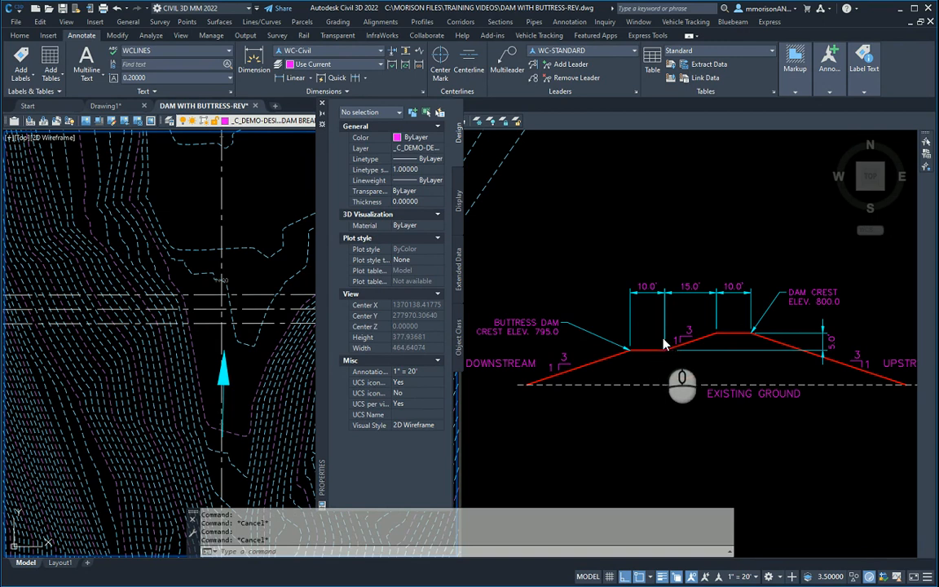
mouse_move(664, 356)
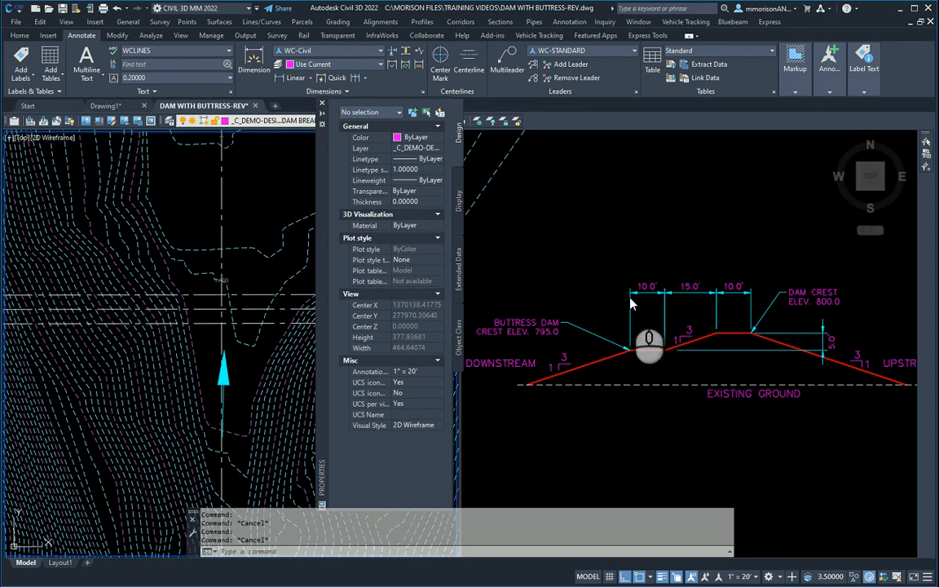
left_click(338, 22)
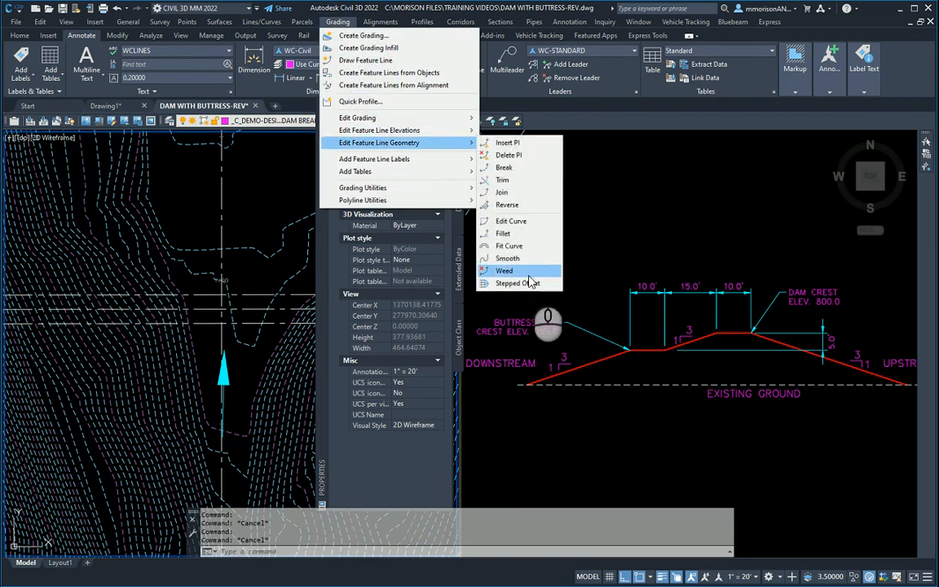
- Stepped-offset a bench line 15 feet out and 5 feet lower, then a 10-foot offset at 0 elevation change
left_click(520, 283)
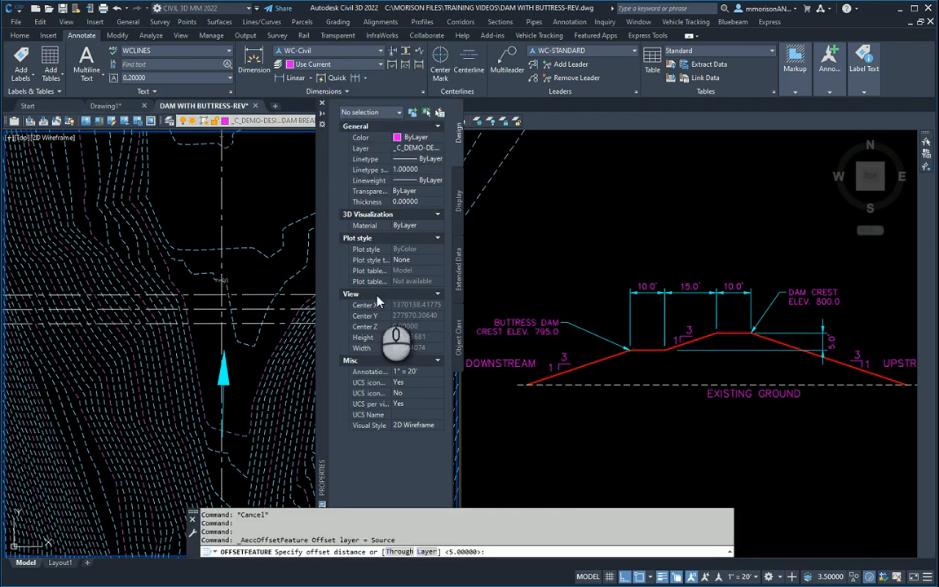
mouse_move(292, 292)
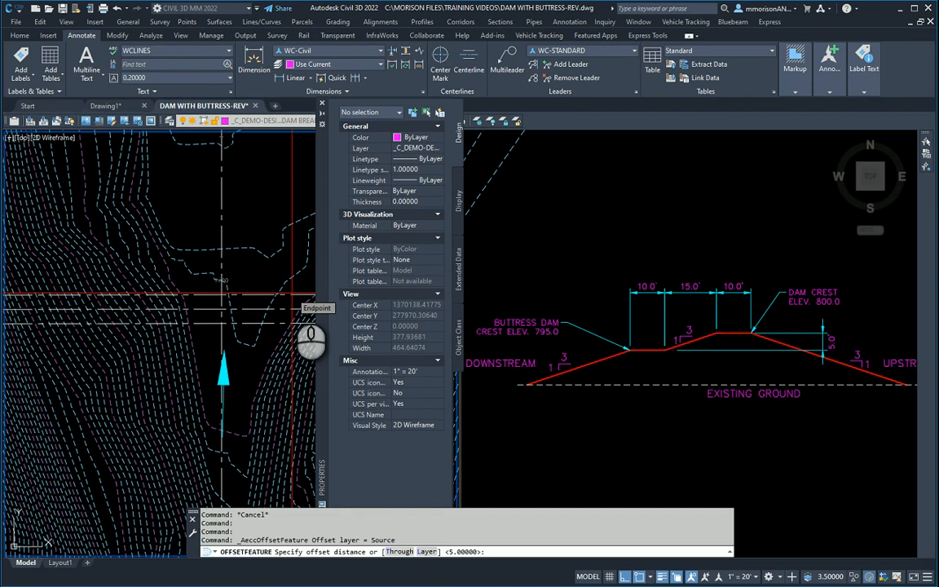
type("15")
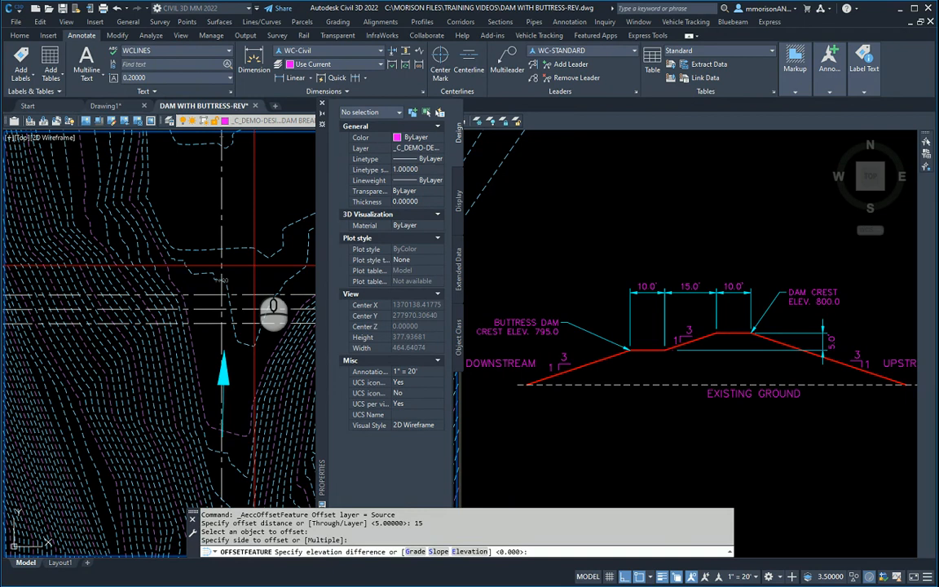
type("-5")
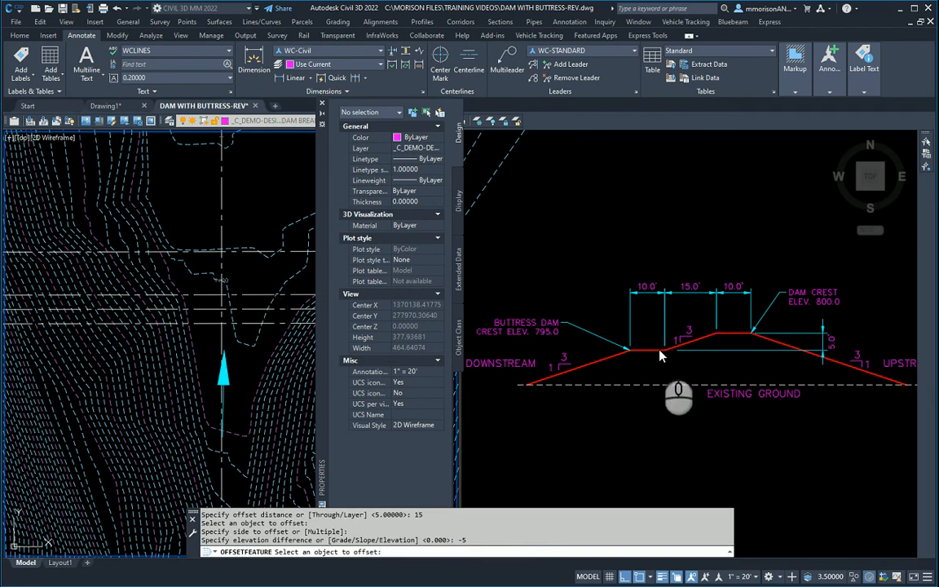
mouse_move(667, 357)
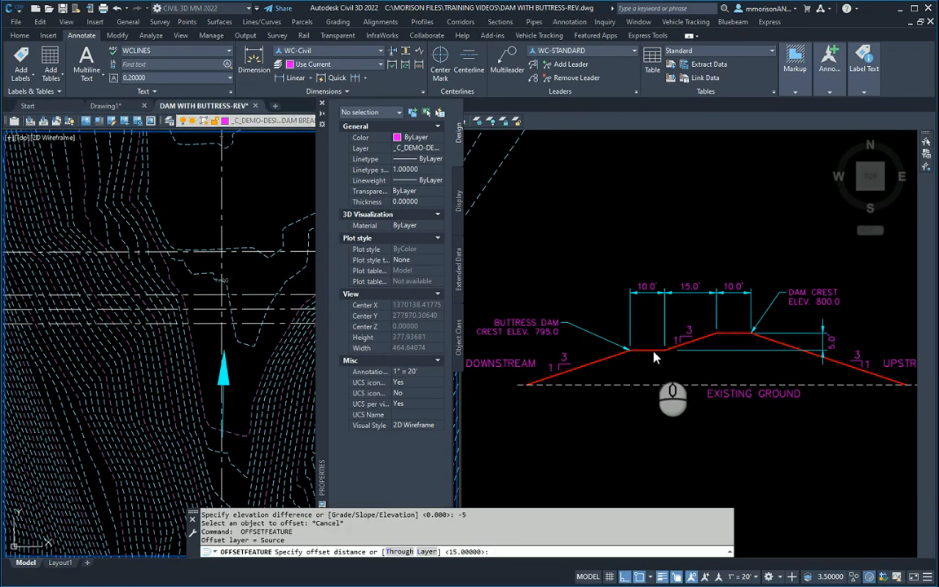
mouse_move(648, 354)
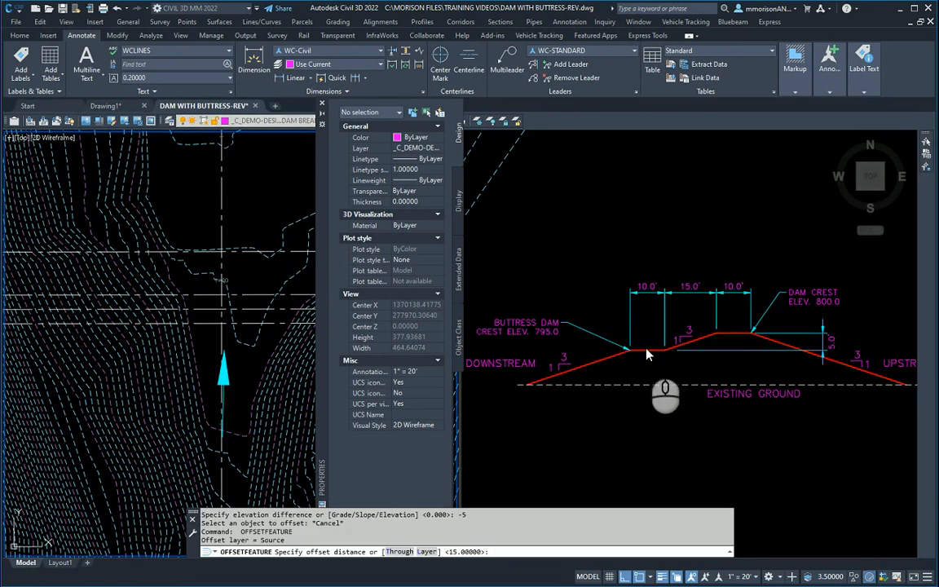
type("10")
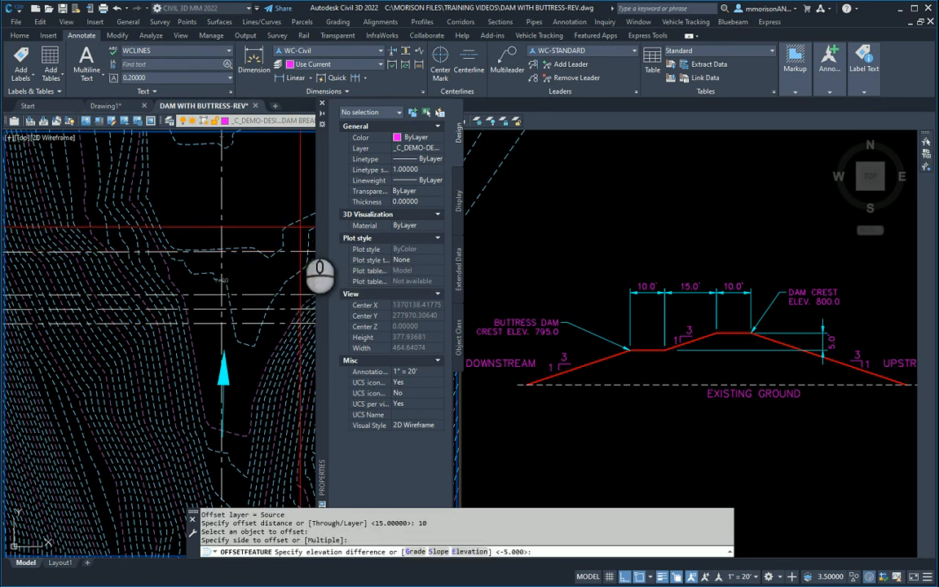
type("0")
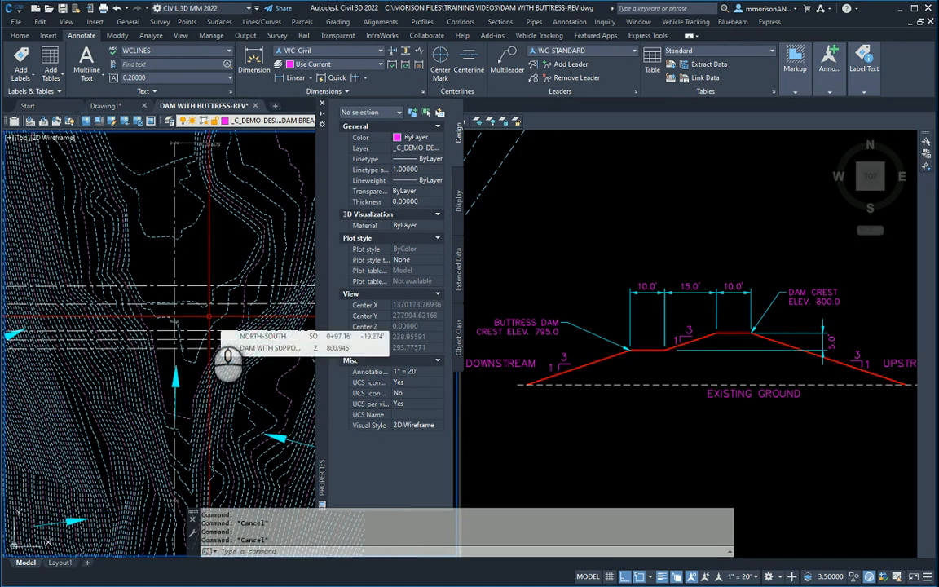
mouse_move(265, 293)
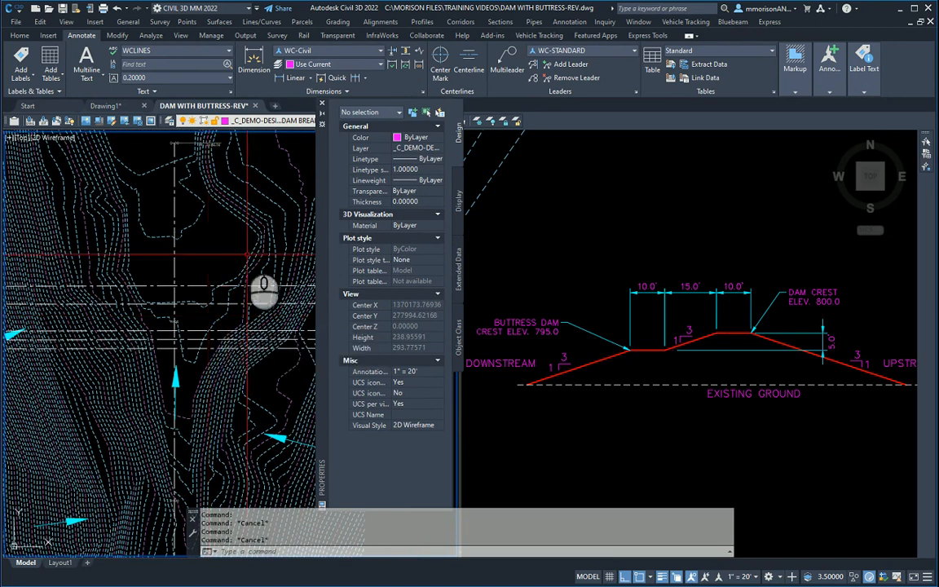
mouse_move(531, 318)
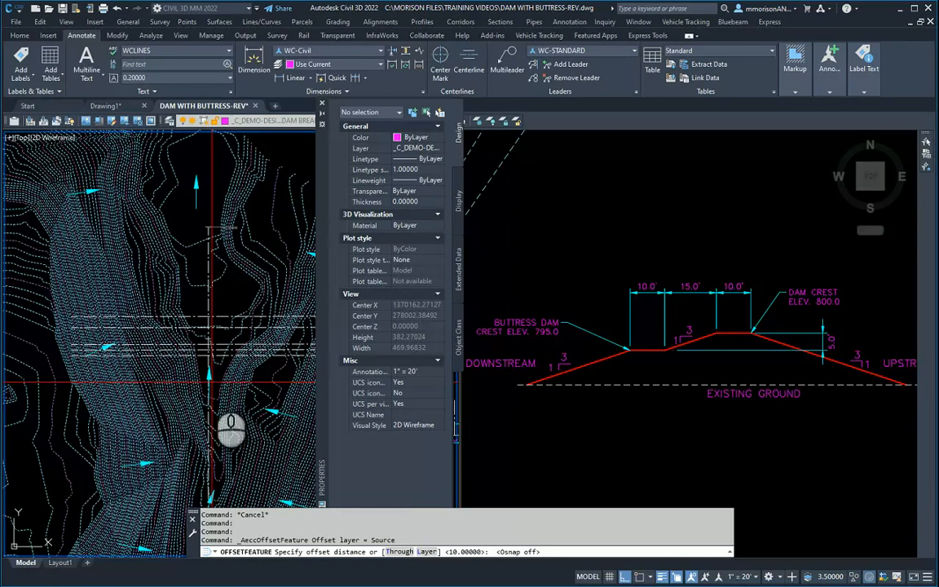
mouse_move(201, 494)
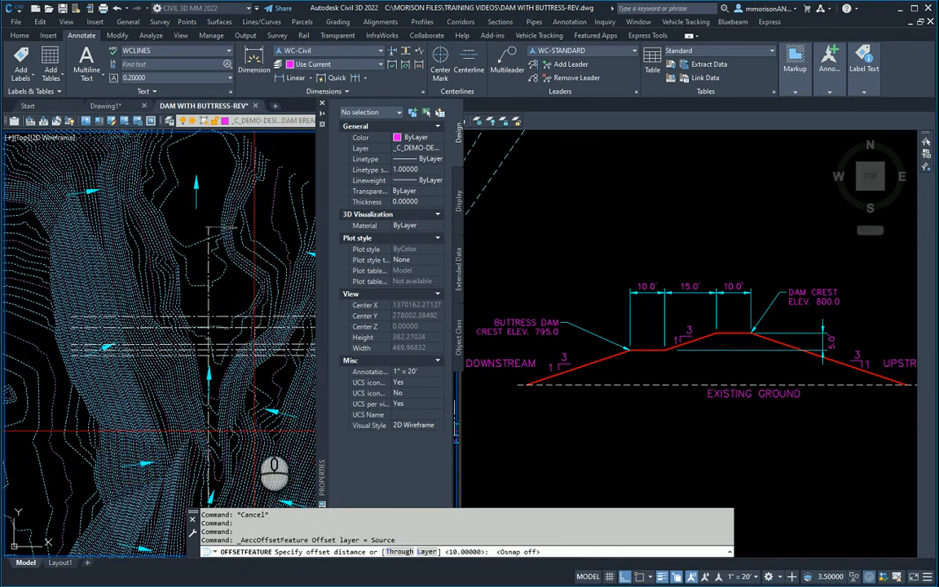
mouse_move(308, 408)
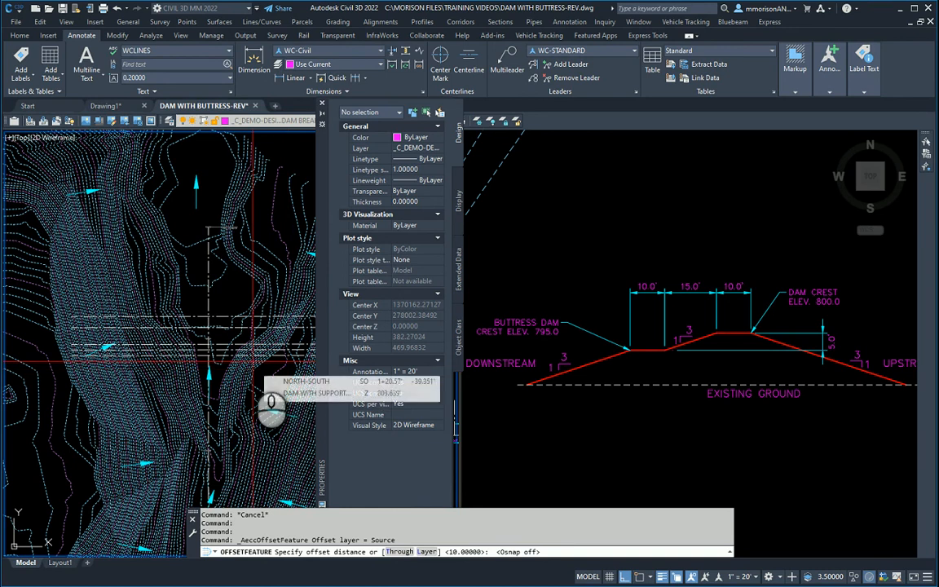
- Stepped-offset the outer feature line 30 feet, dropping 10 feet, and end the command
type("30")
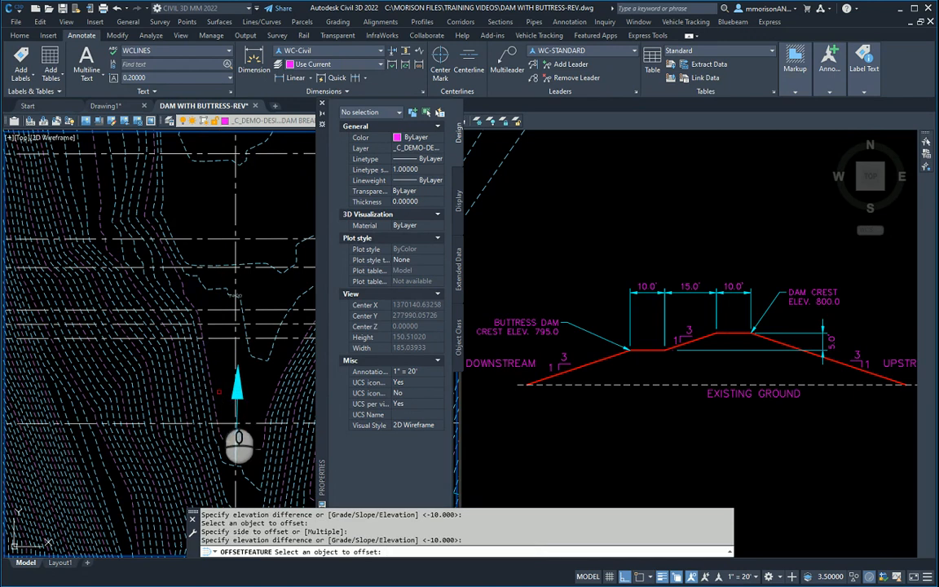
left_click(207, 456)
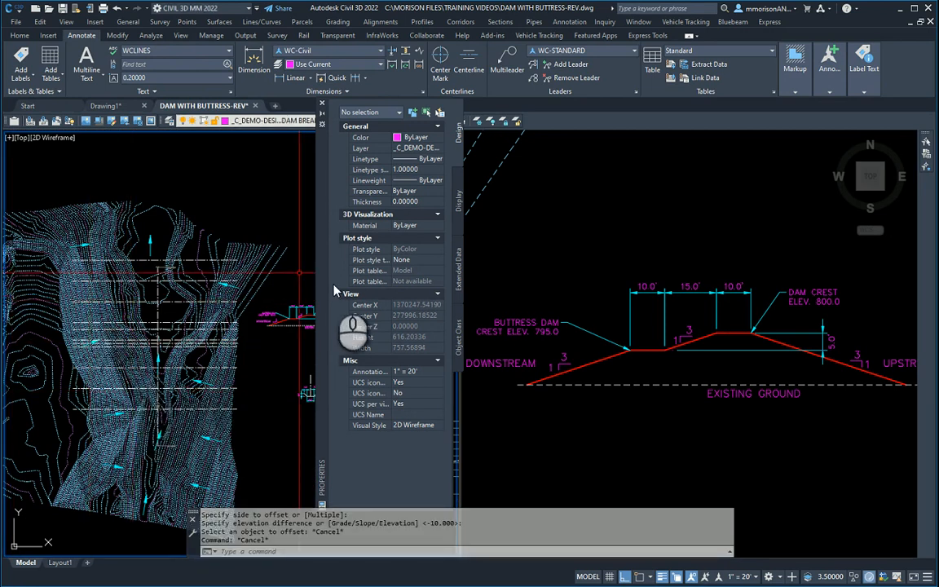
left_click(322, 101)
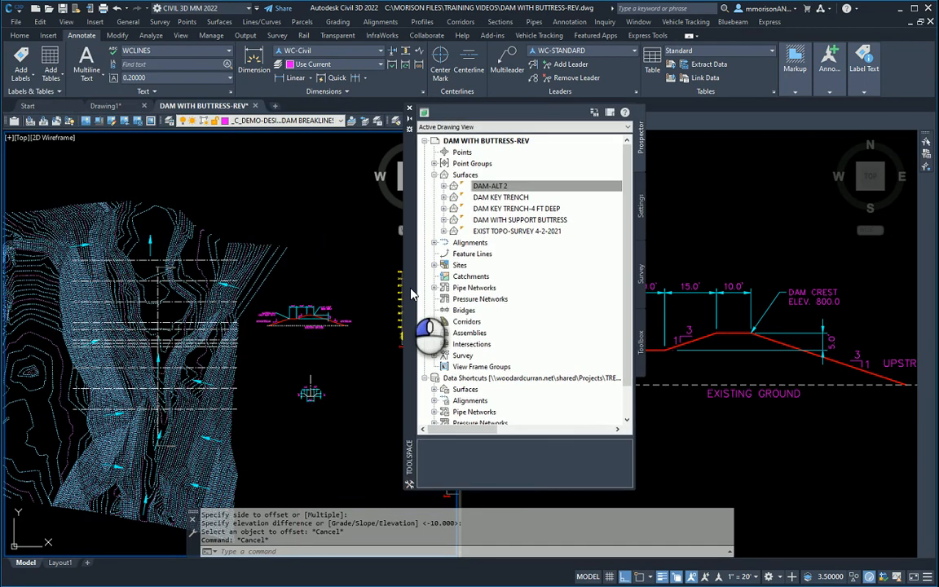
- Expand DAM-ALT 2's Definition in Prospector and choose Add on Breaklines
left_click(490, 186)
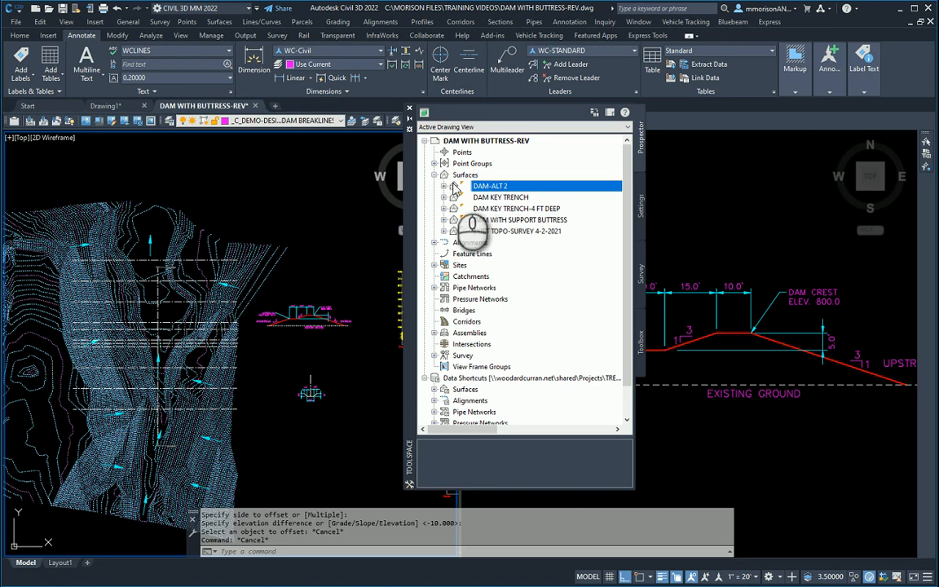
left_click(454, 186)
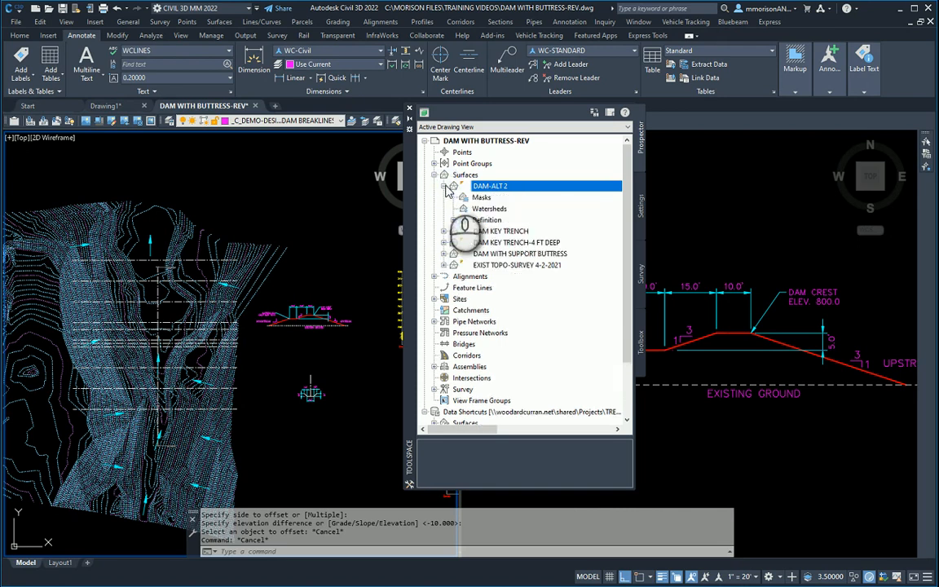
left_click(455, 220)
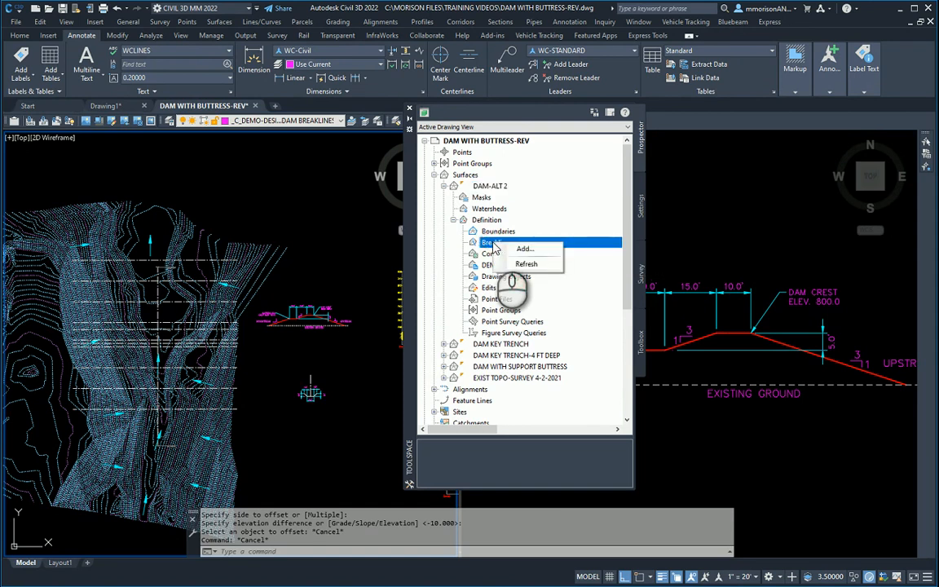
mouse_move(524, 249)
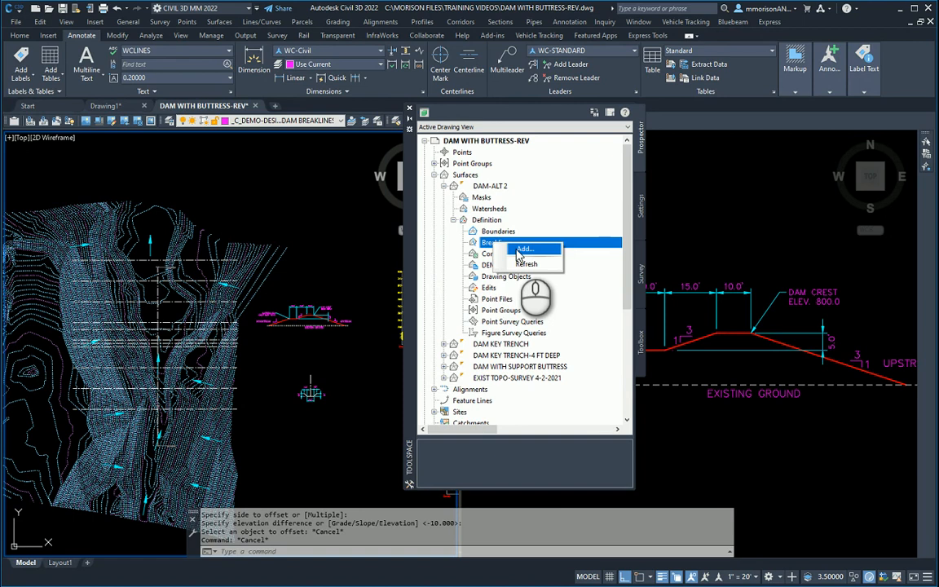
left_click(524, 249)
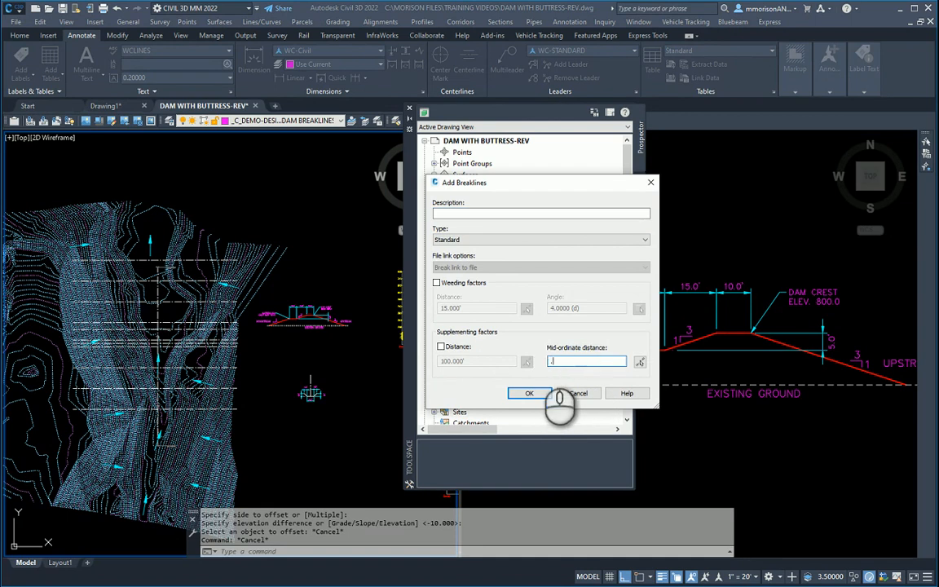
- Set the breakline mid-ordinate distance to 0.01 and confirm the dialog
type("01")
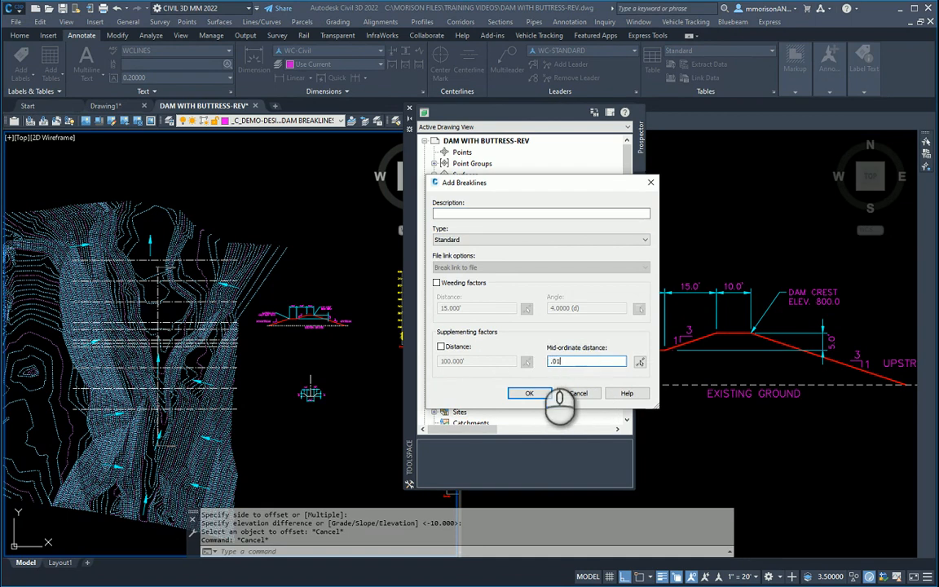
left_click(530, 393)
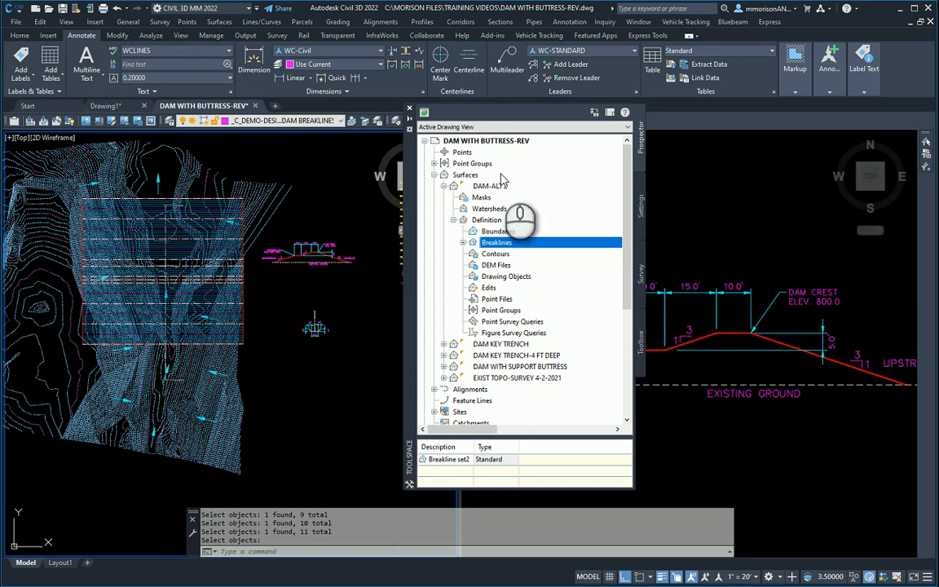
- Zoom to the dam and start entering the MINIMUMDISTBETWEENSURFACES command
right_click(490, 186)
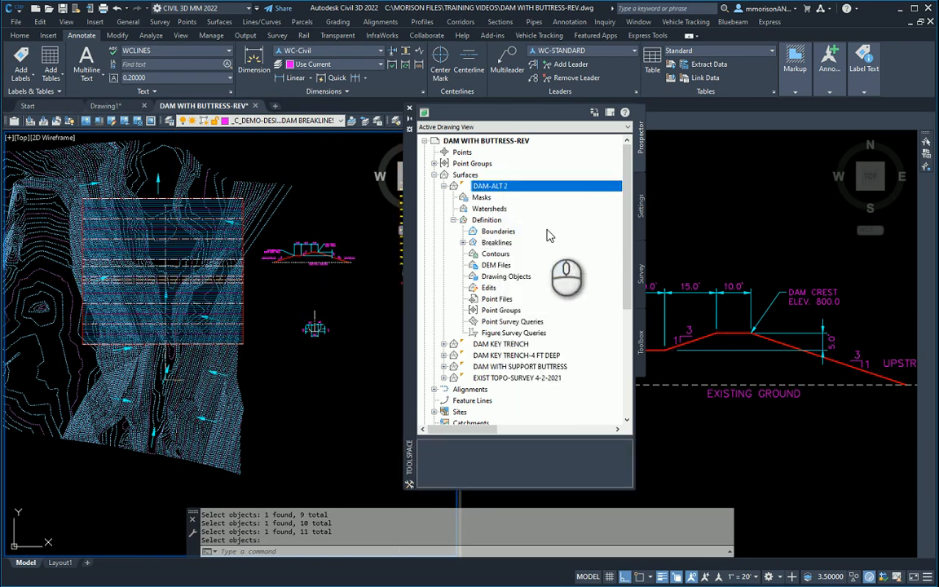
mouse_move(499, 231)
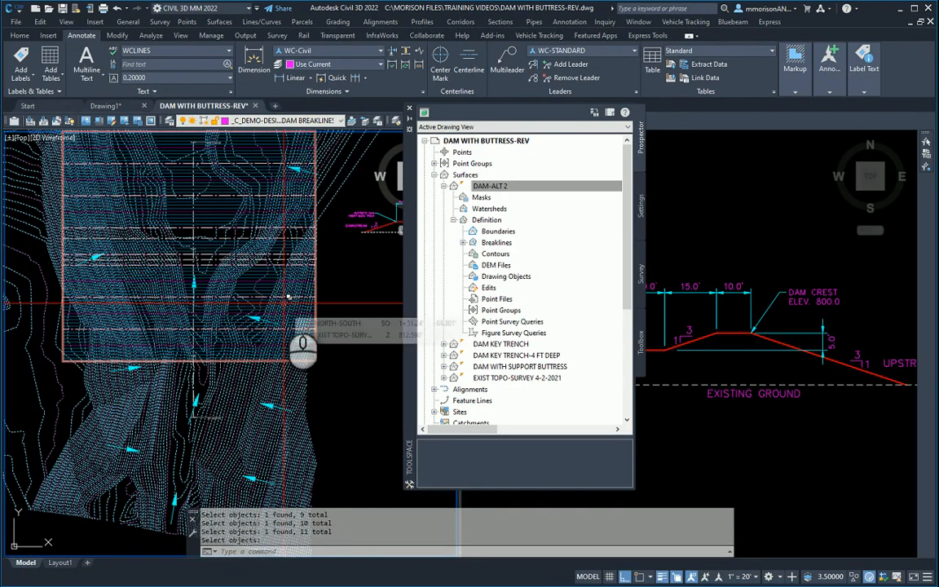
mouse_move(400, 332)
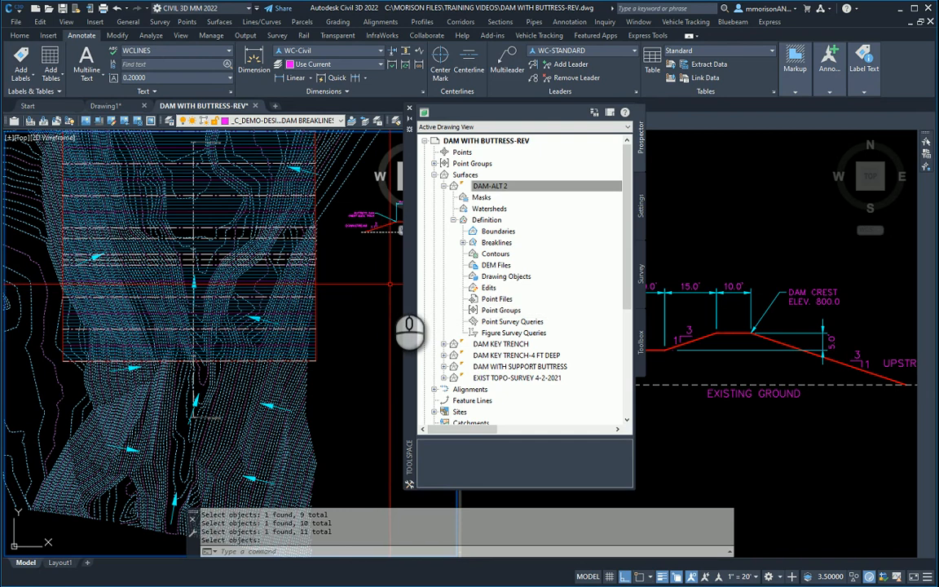
mouse_move(410, 330)
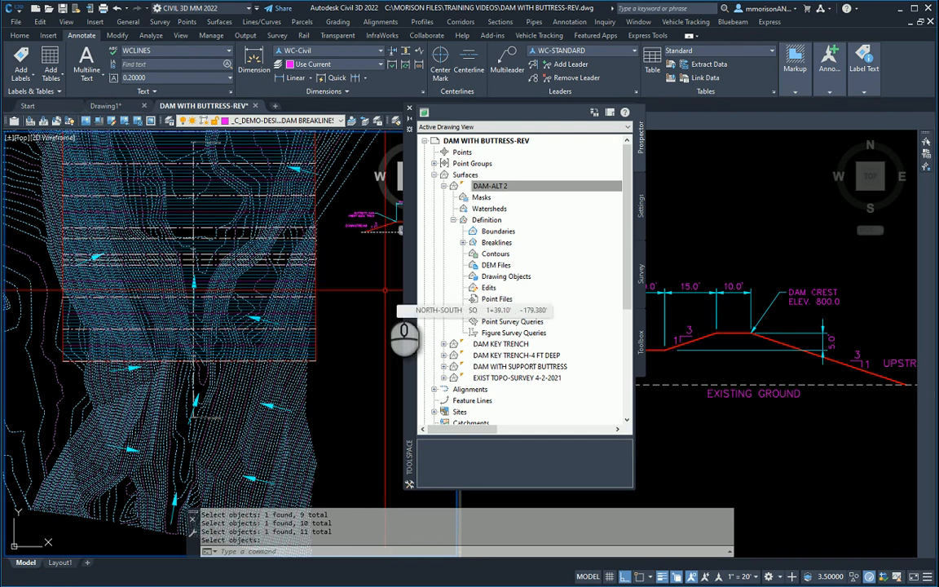
left_click(232, 552)
type("MIN")
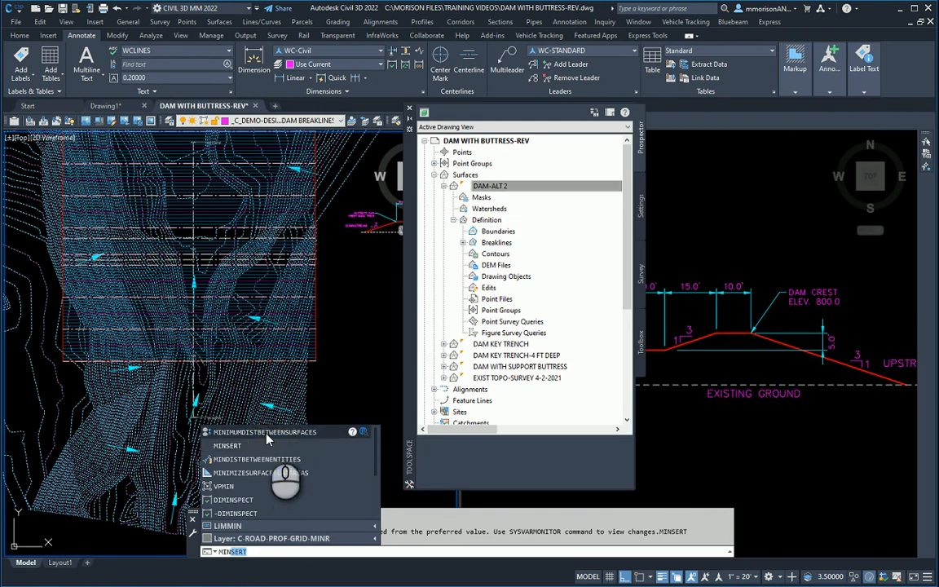
- Check minimum distance between EXIST TOPO-SURVEY 4-2-2021 and DAM-ALT 2
left_click(265, 431)
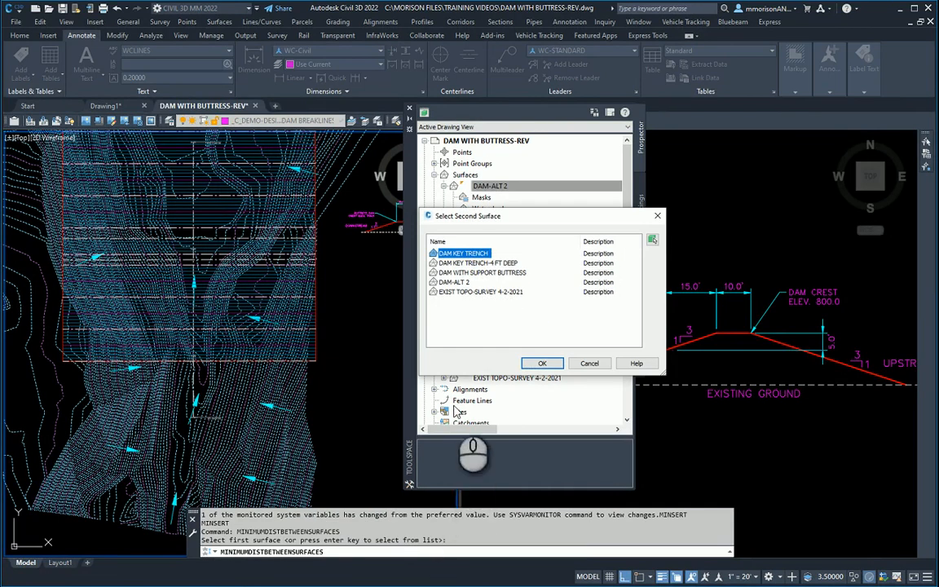
left_click(482, 292)
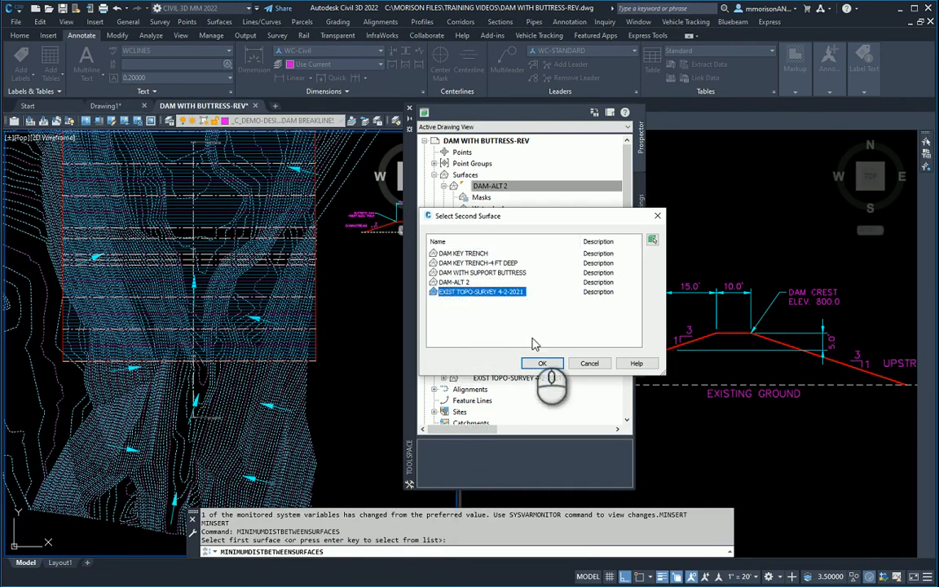
left_click(542, 363)
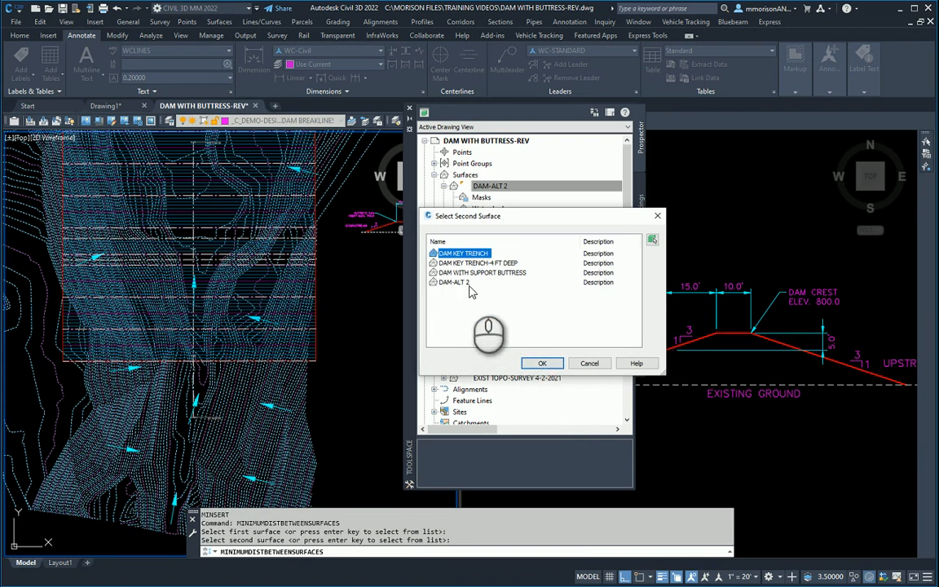
left_click(542, 363)
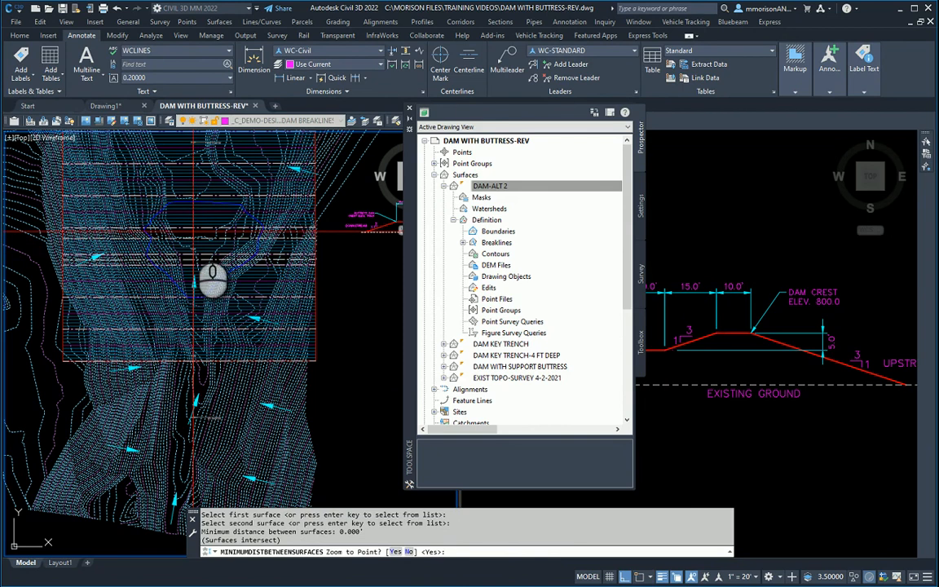
mouse_move(229, 261)
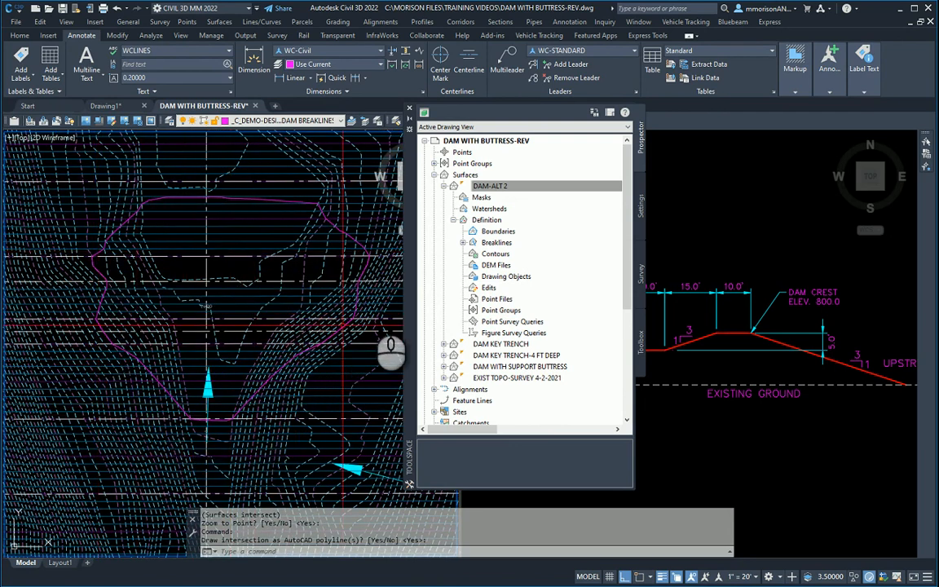
mouse_move(390, 281)
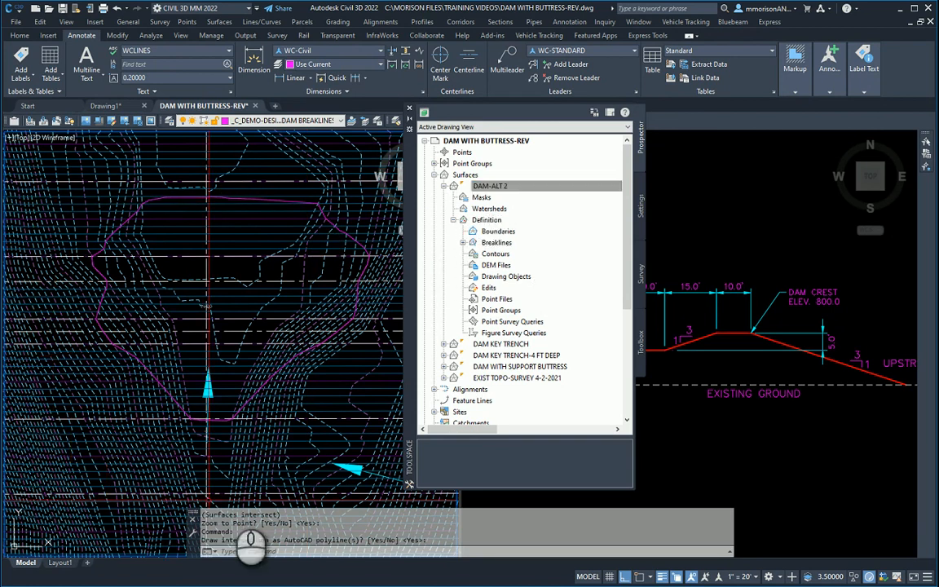
- Draw the intersection polyline and add it to DAM-ALT 2 as an Outer boundary
left_click(490, 186)
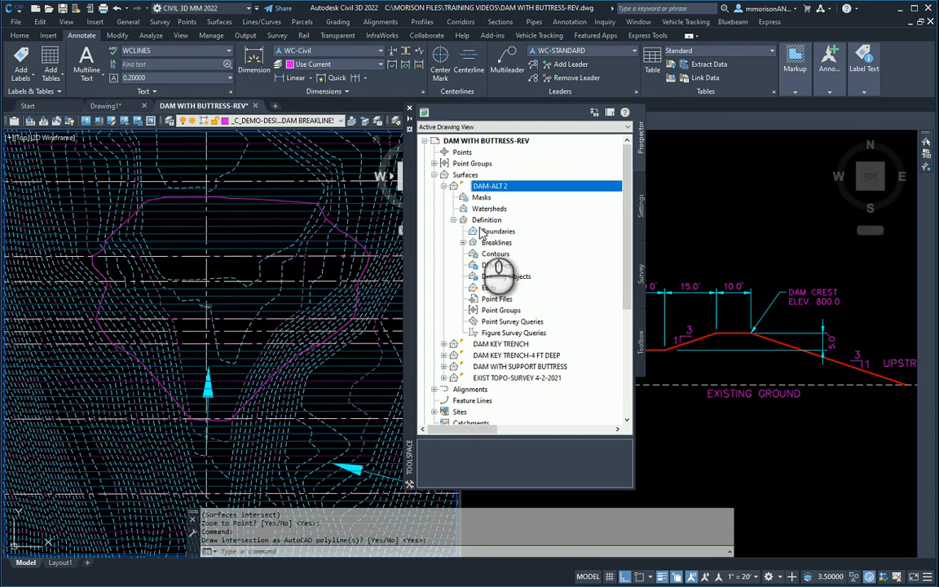
left_click(497, 231)
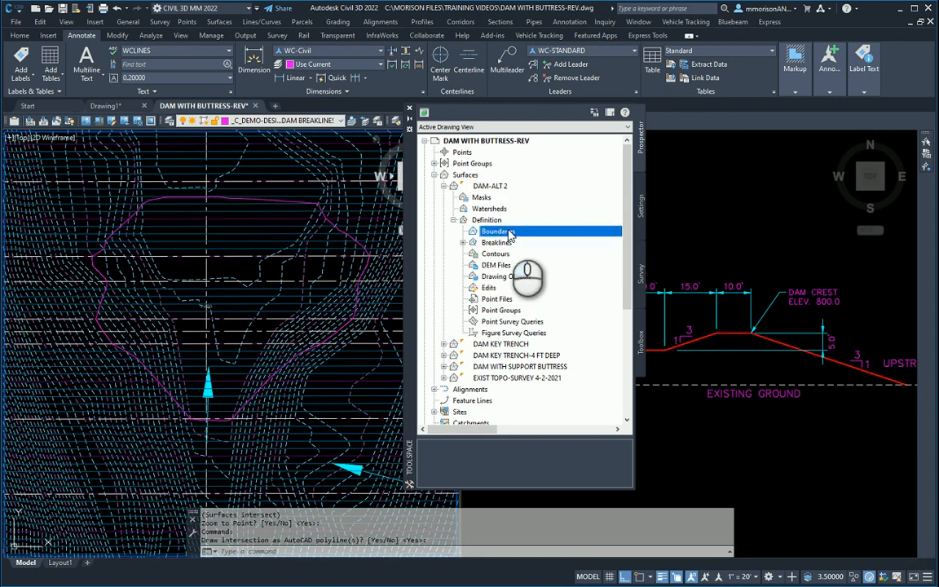
right_click(495, 231)
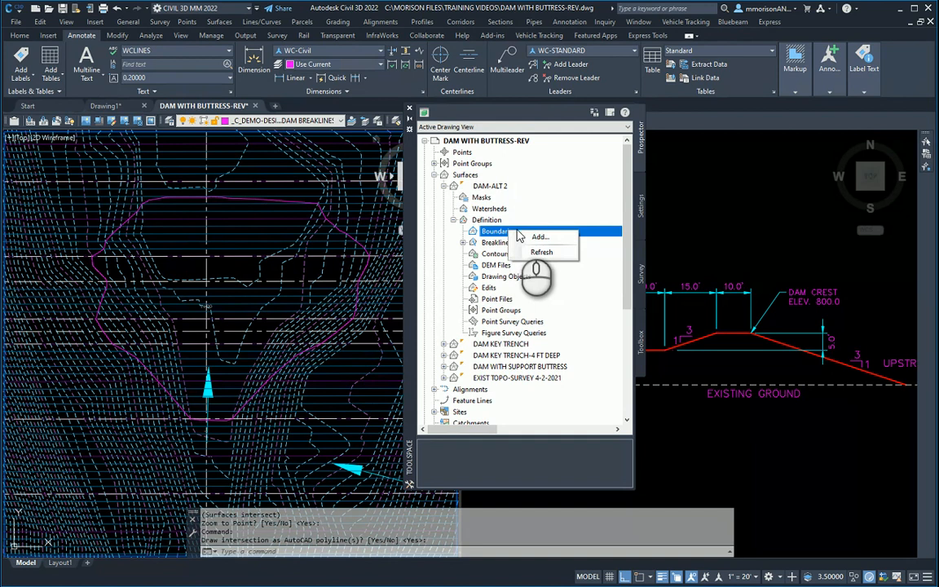
left_click(539, 237)
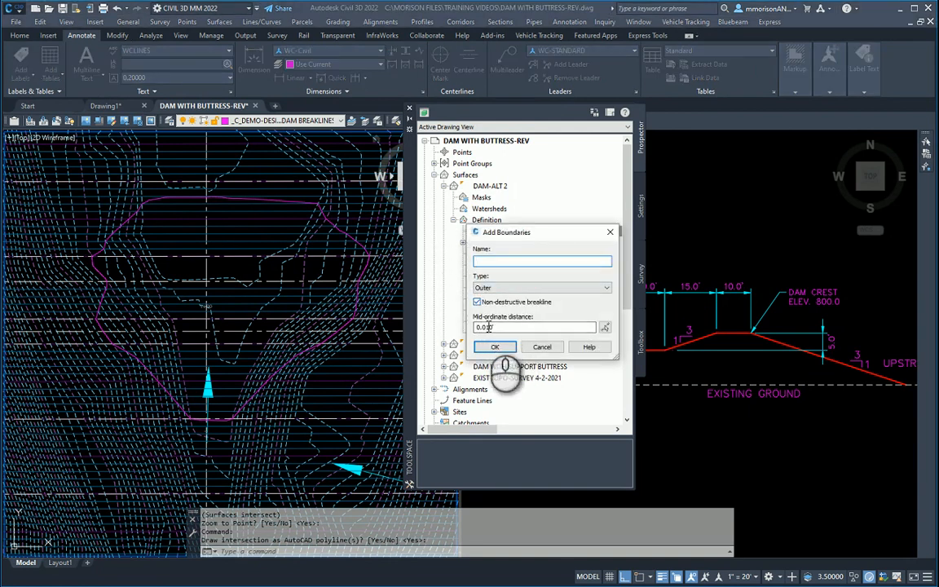
left_click(495, 347)
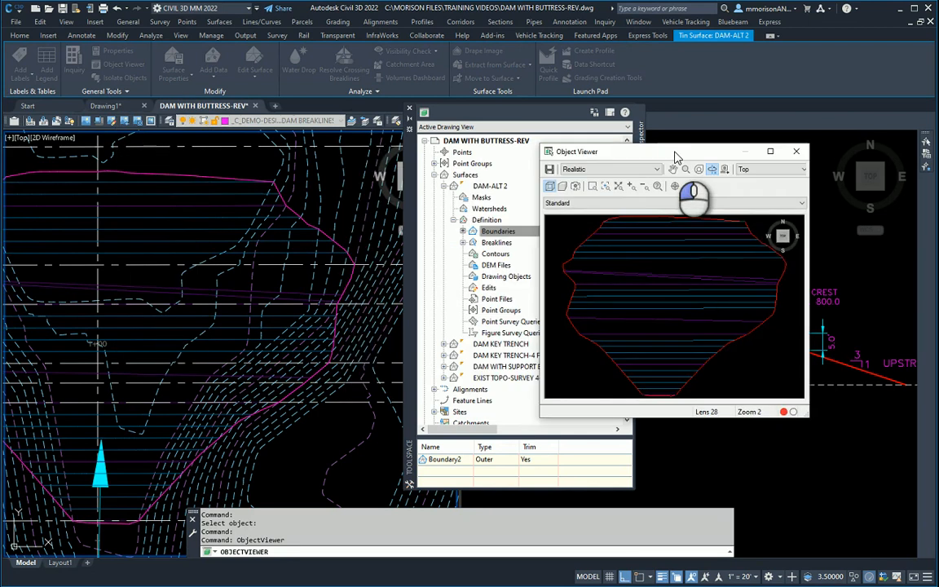
- Close the Object Viewer preview of the bounded DAM-ALT 2 surface
left_click(770, 151)
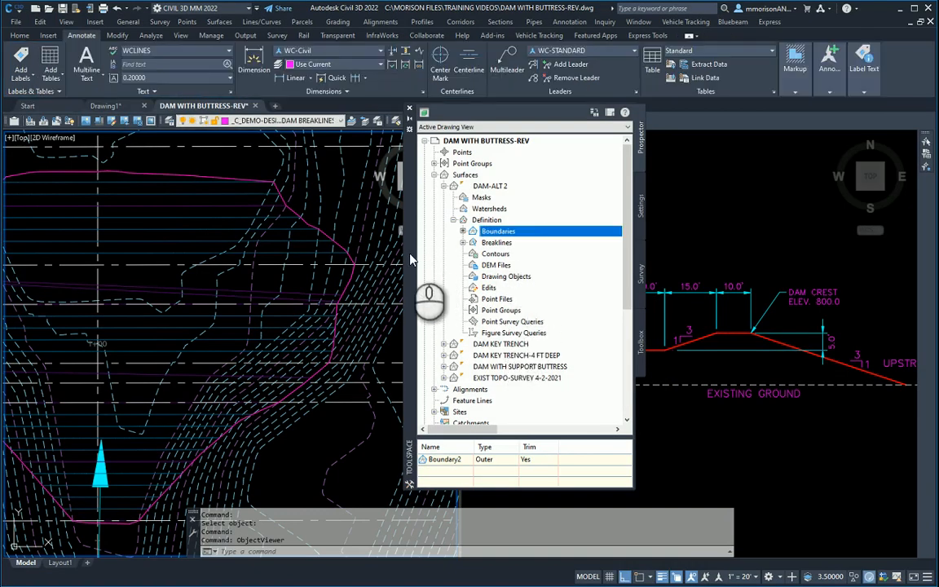
- Add the DAM-ALT 2 surface profile along NORTH-SOUTH2 to the profile view
left_click(409, 112)
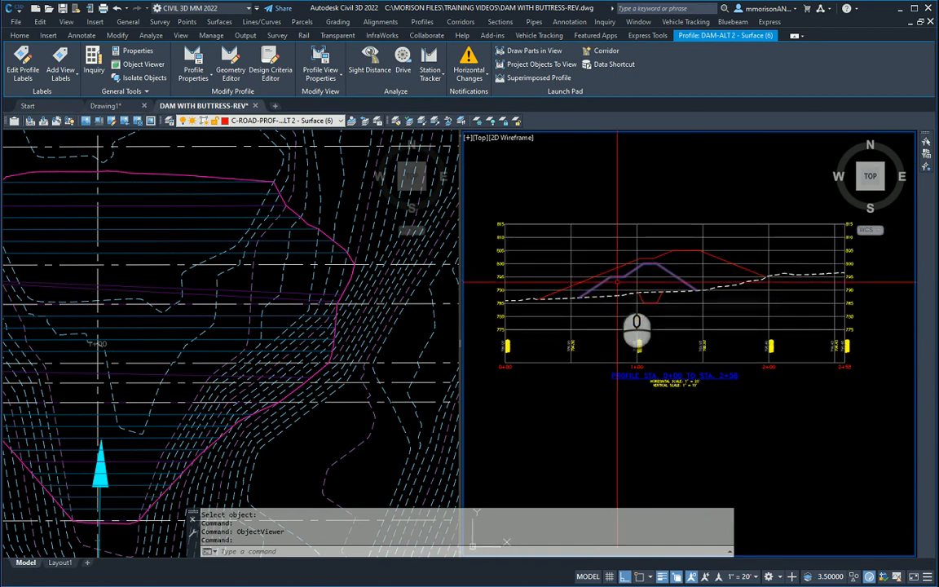
mouse_move(617, 279)
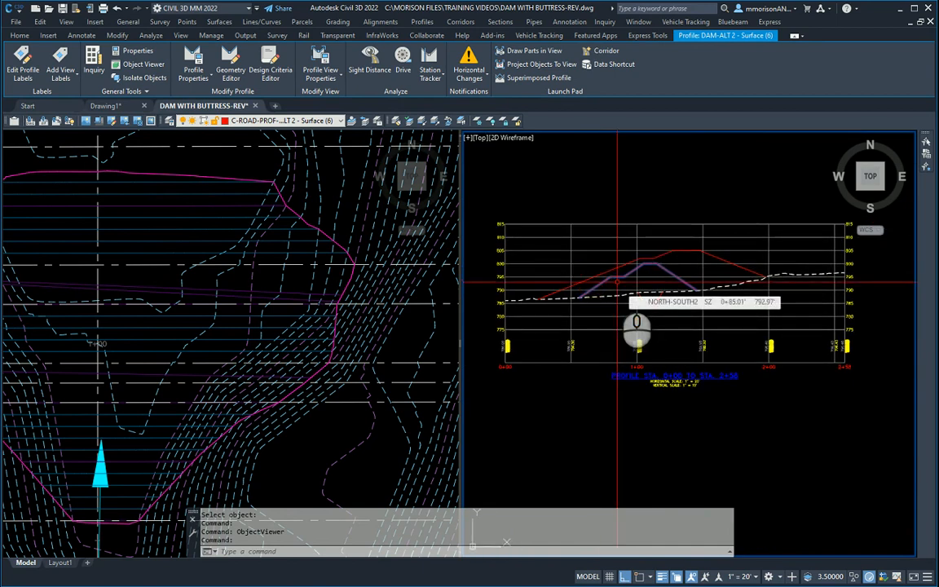
mouse_move(623, 327)
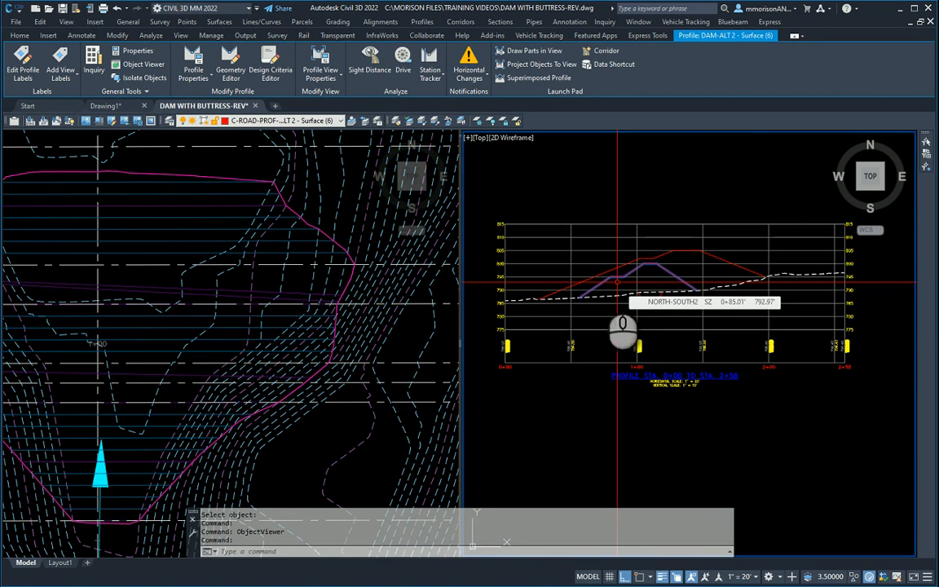